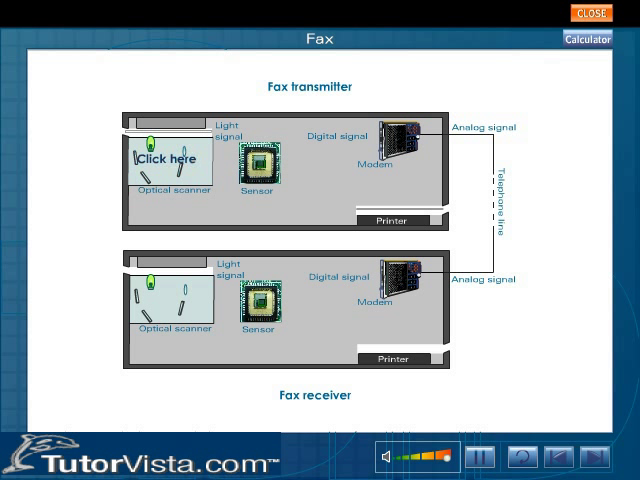
Step: Show the optical scanner's enlarged detail view via its 'Click here' hotspot in the transmitter diagram
click(162, 160)
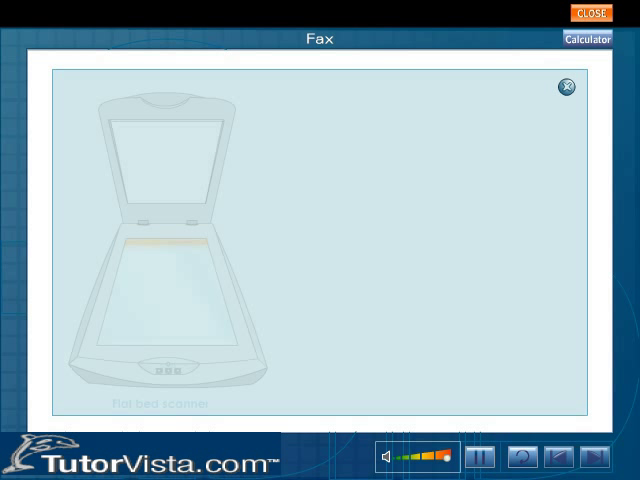